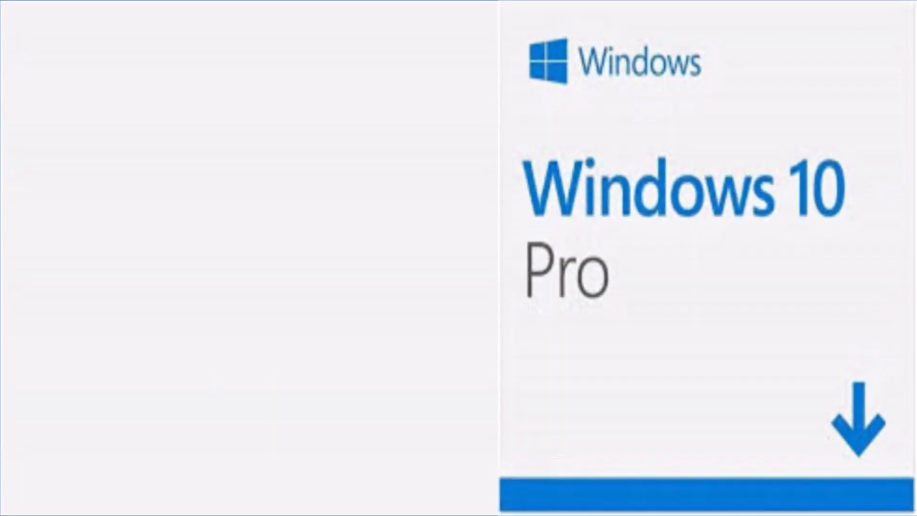
pyautogui.write('-Profession')
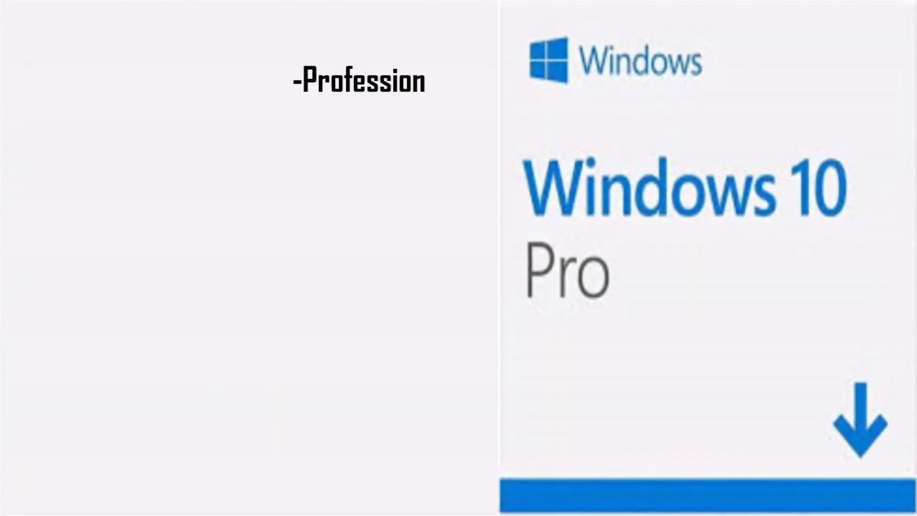